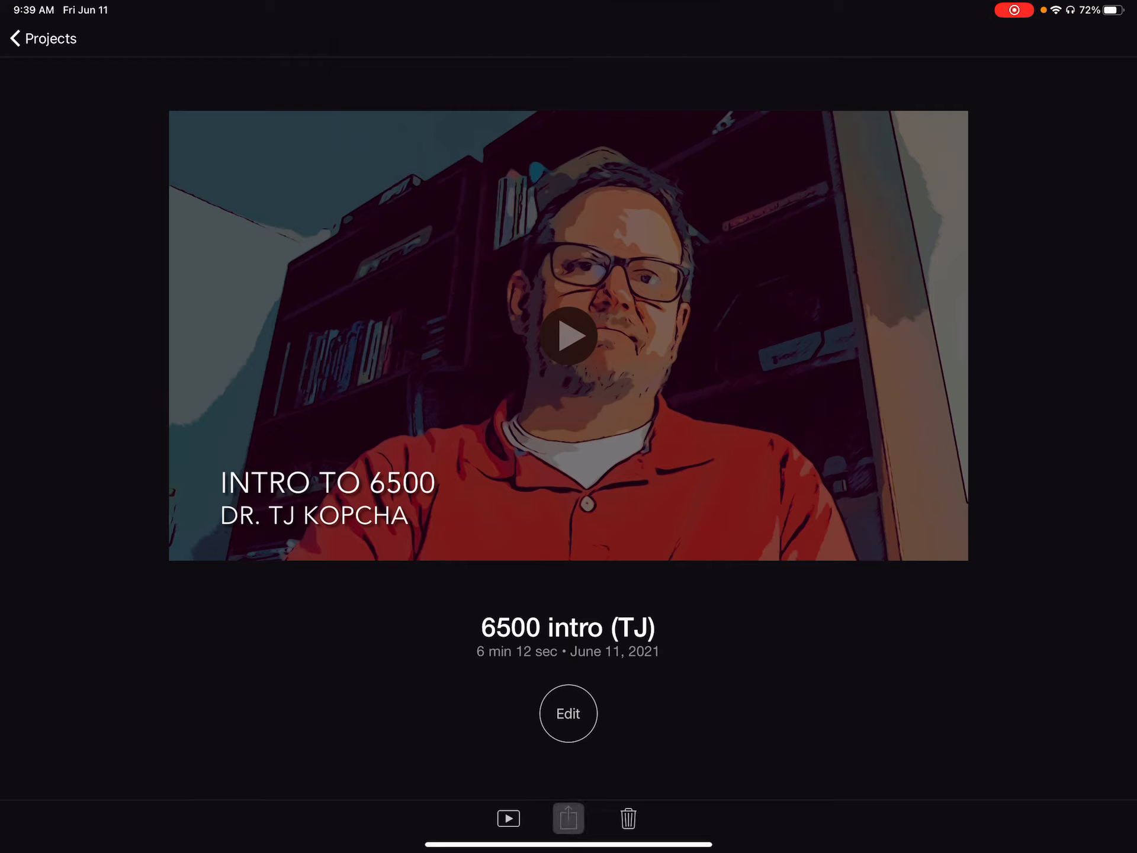
# Bring up the share options for the "6500 intro (TJ)" iMovie project
pyautogui.click(568, 817)
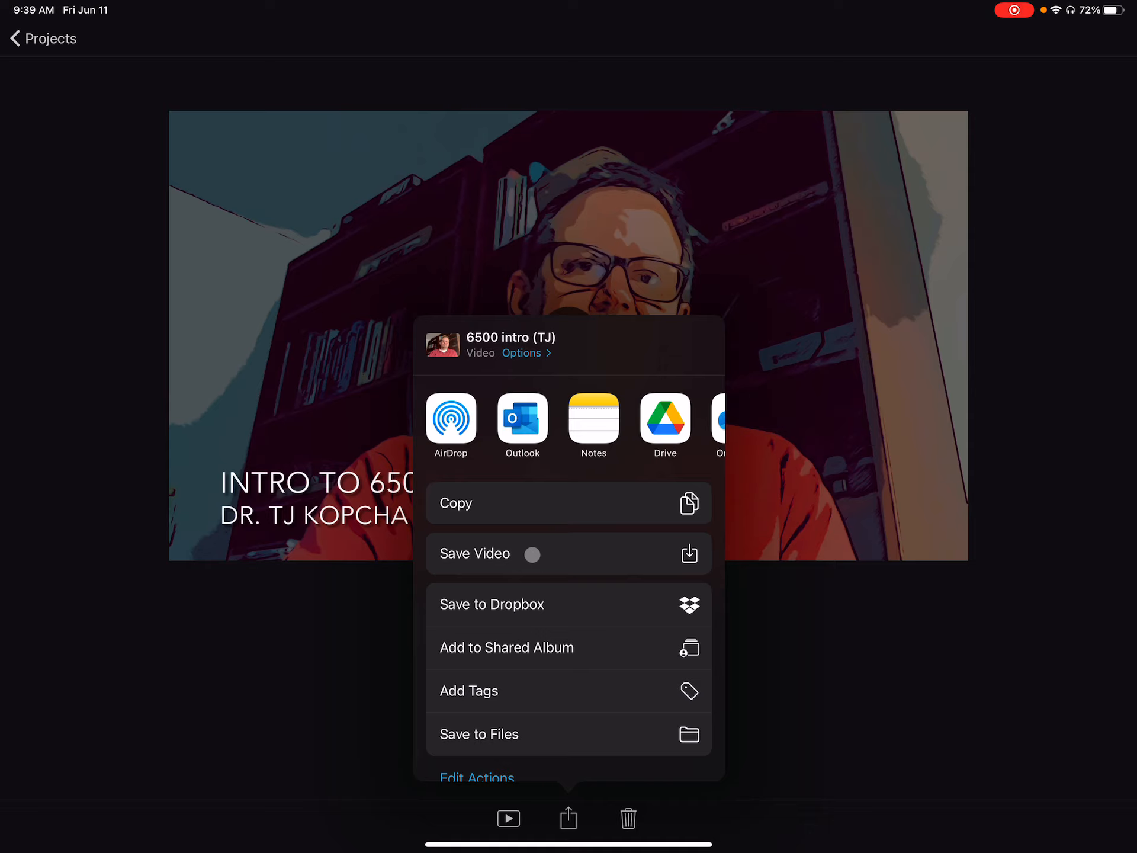
# Save the project as a video on the iPad via Save Video
pyautogui.click(532, 553)
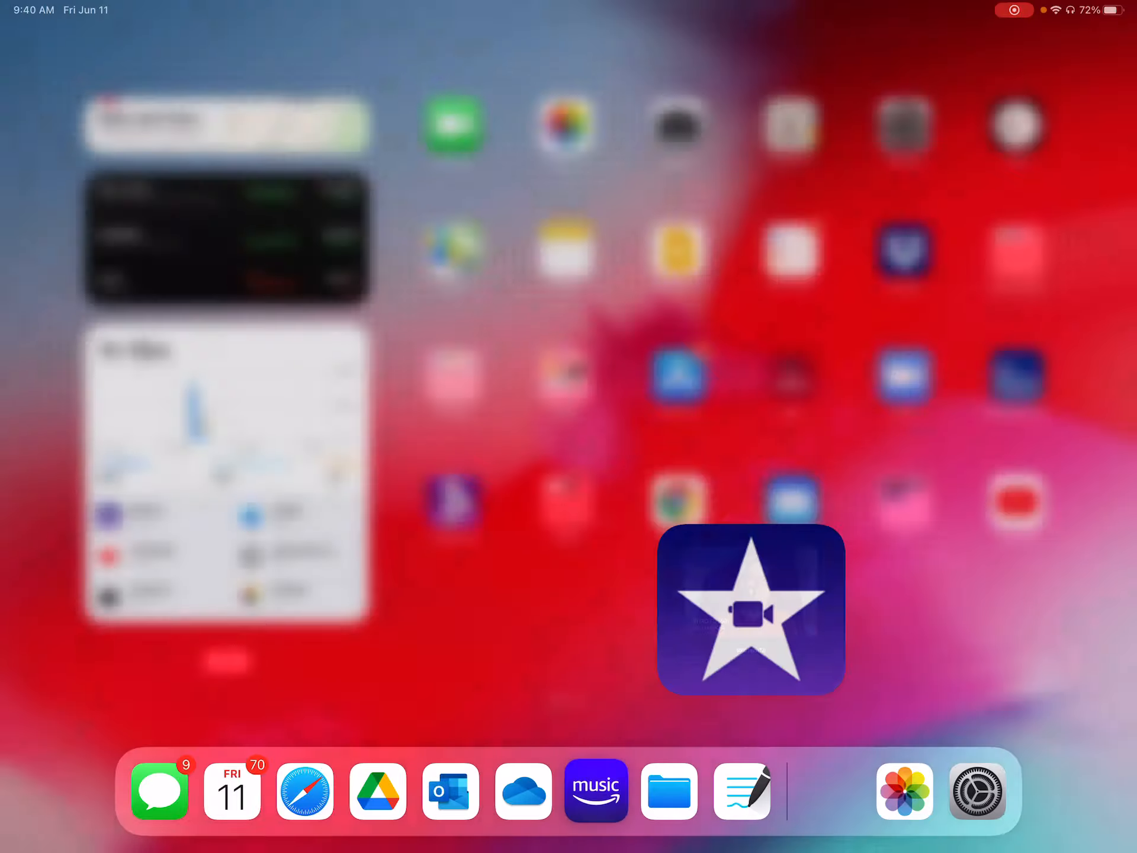
# Launch YouTube and pick the exported 6:46 intro video for upload
pyautogui.click(752, 608)
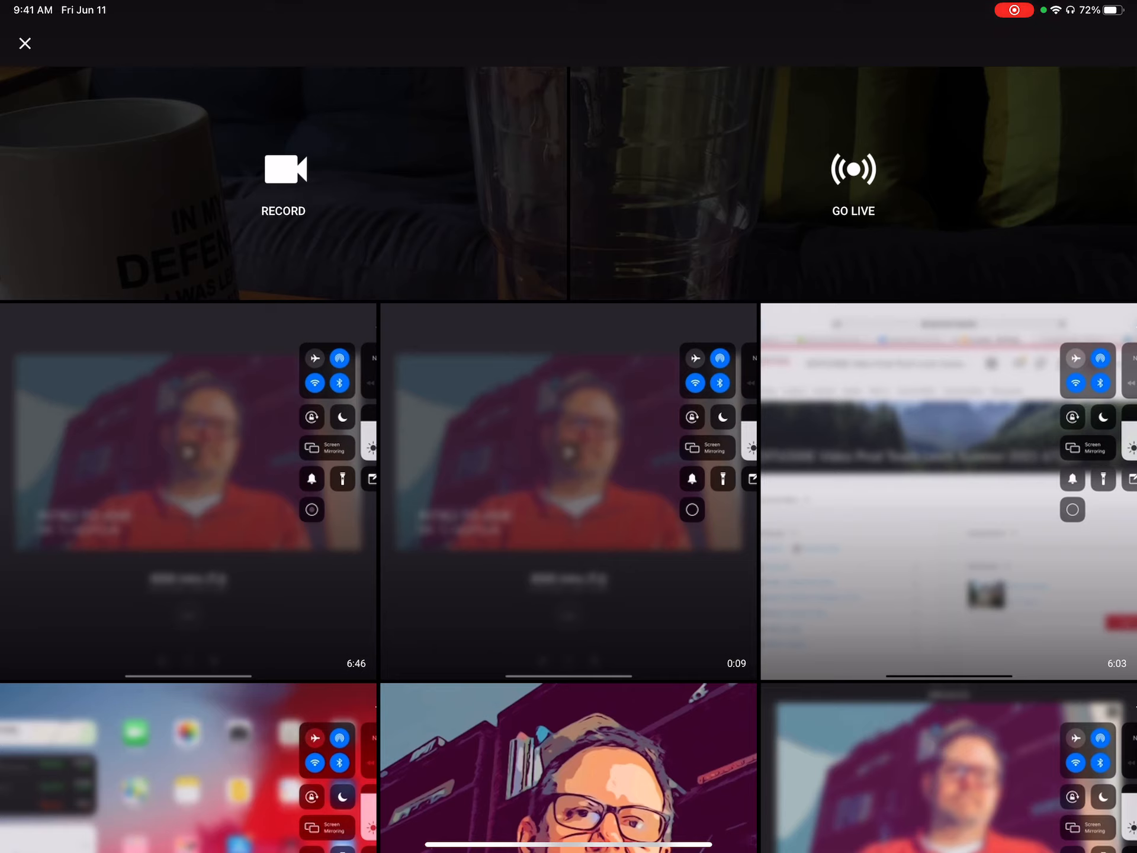
pyautogui.click(523, 534)
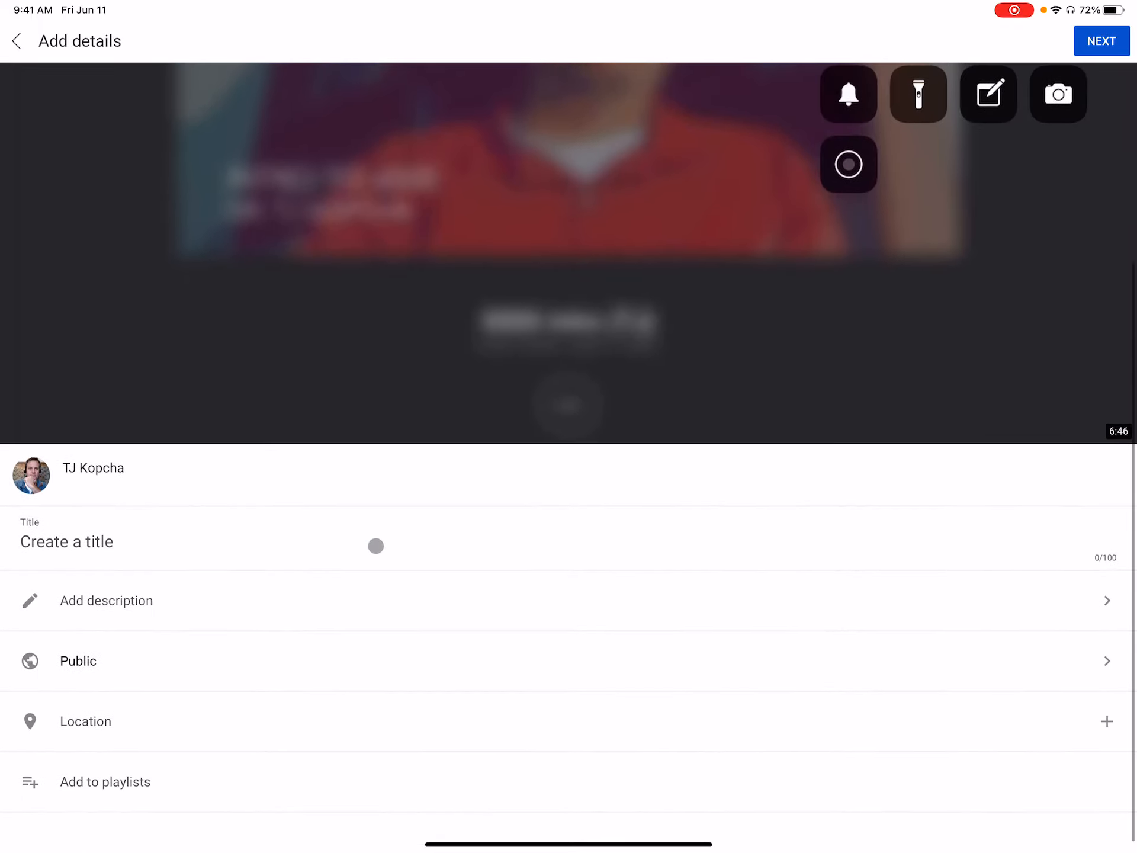
# Activate the empty Title field on the upload's details form
pyautogui.click(65, 541)
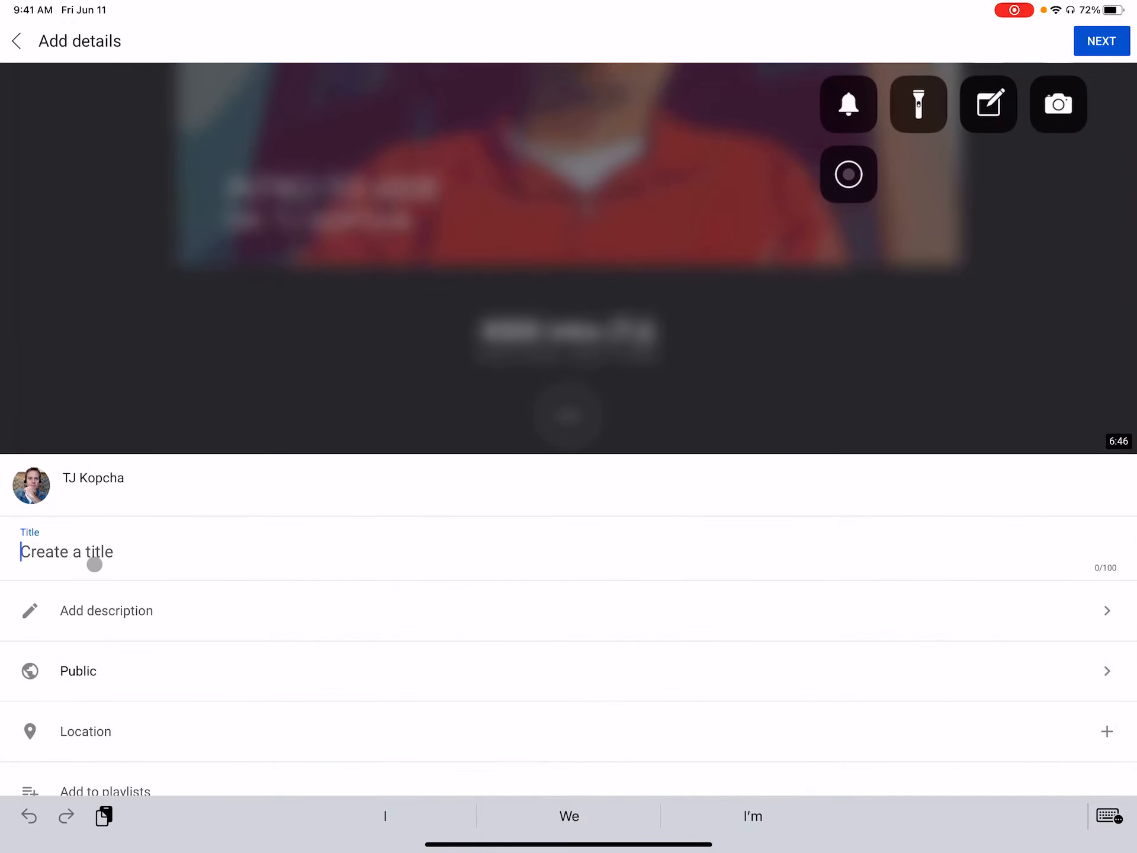
# Title the video "6500 TJ Video Edits (Effects, Transitions, Video Cutting)"
pyautogui.write('6500 TJ')
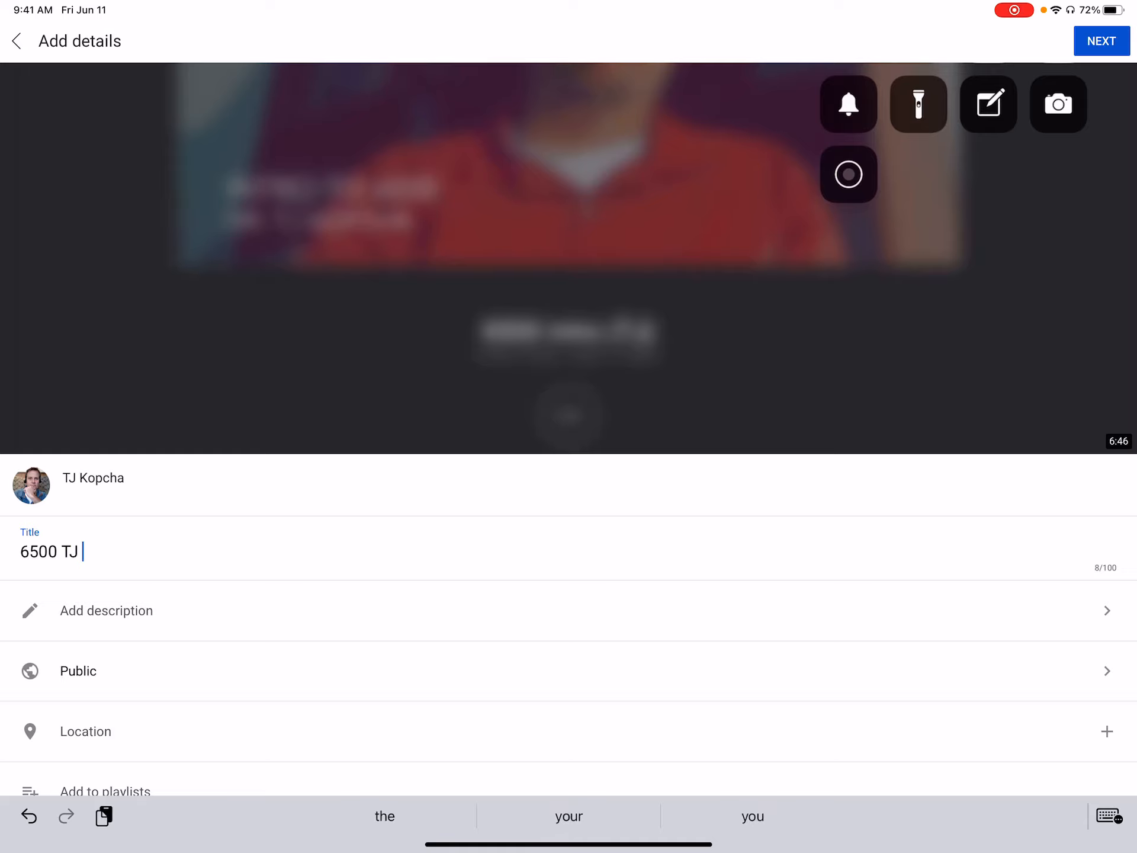
pyautogui.write('Video Edi')
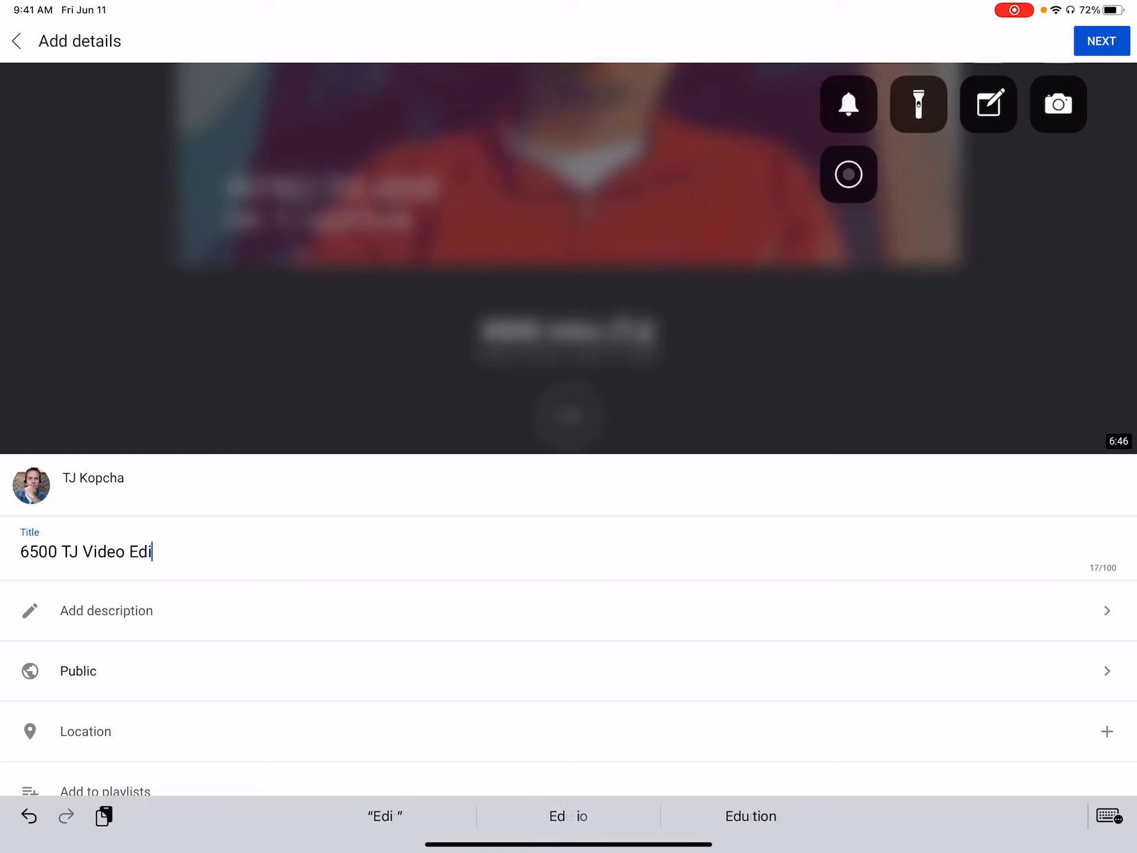
pyautogui.write('ts (')
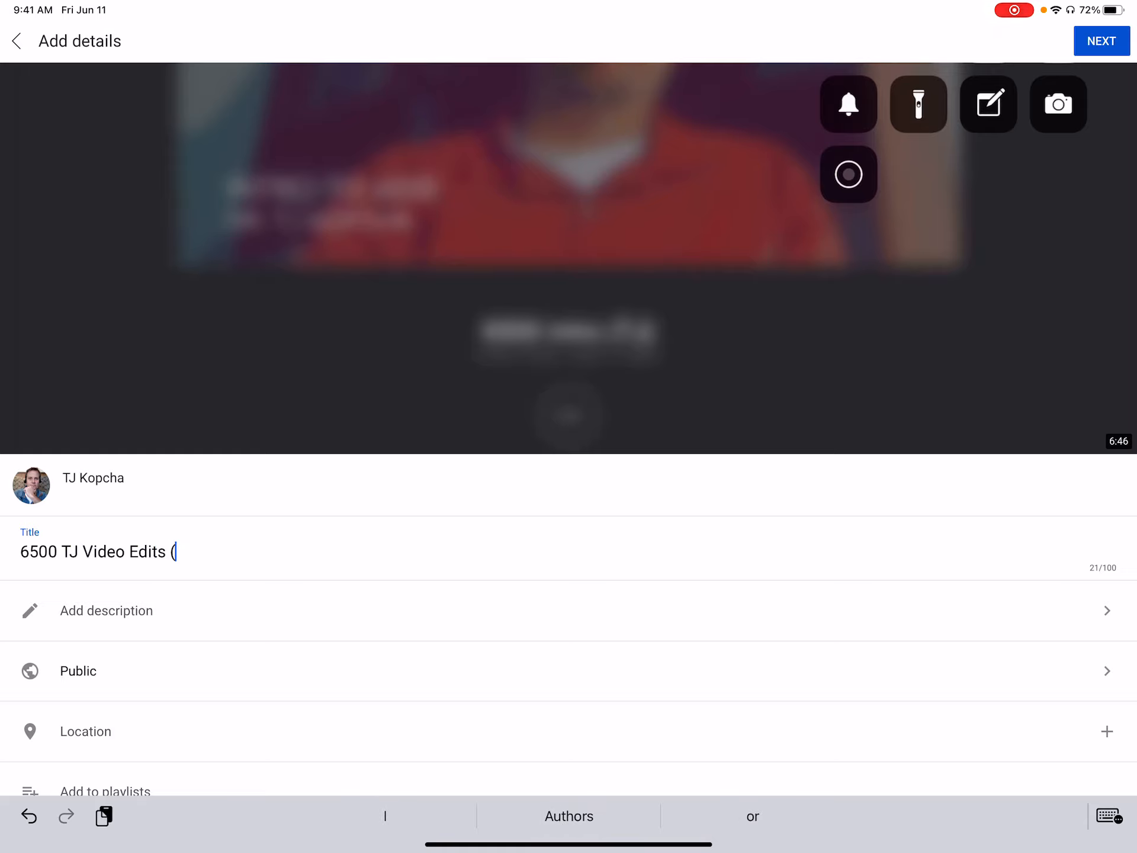
pyautogui.write('Effects, Tr')
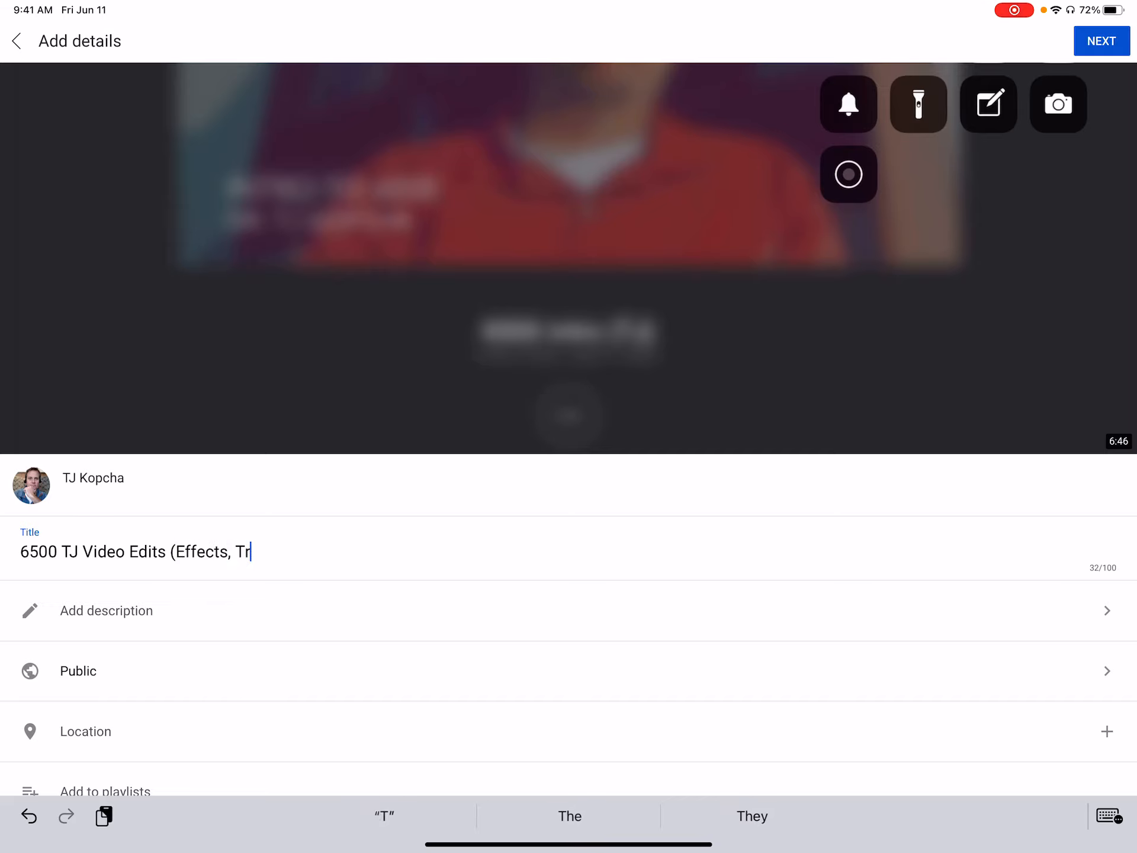
pyautogui.write('ansitions,')
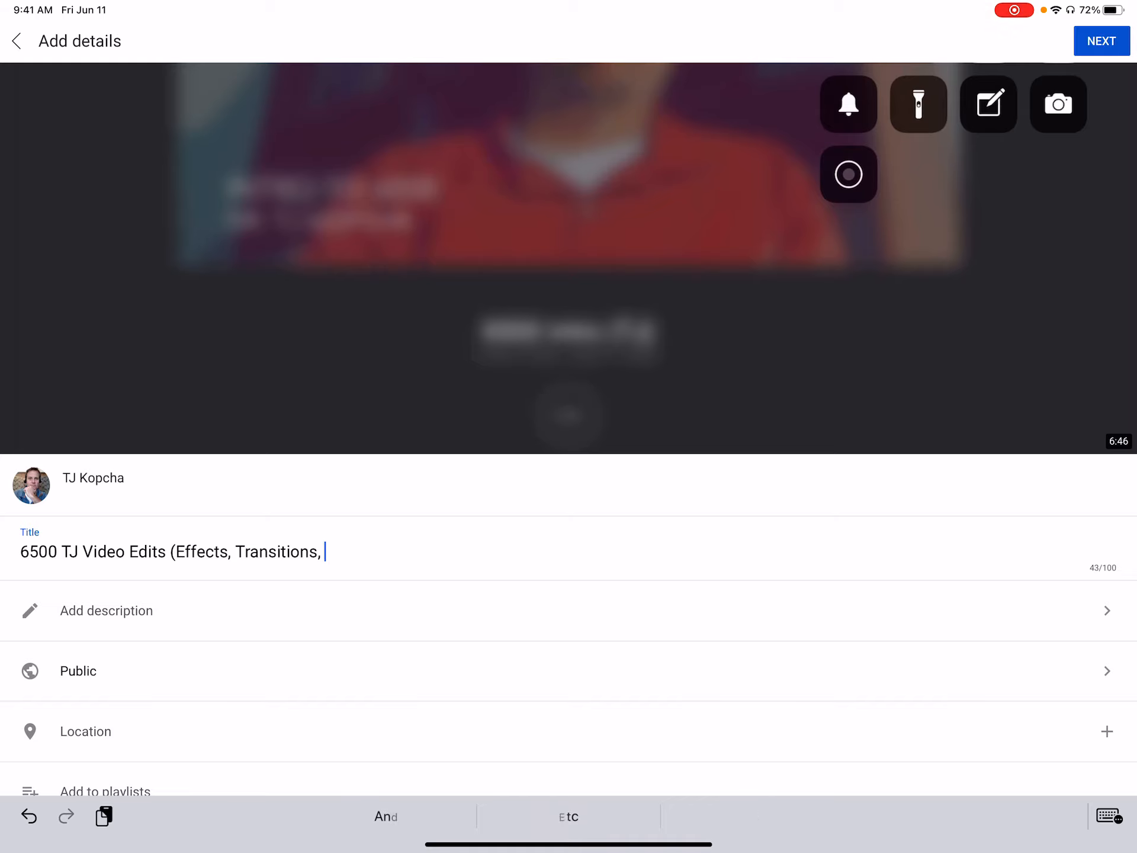
pyautogui.write('Video Cut')
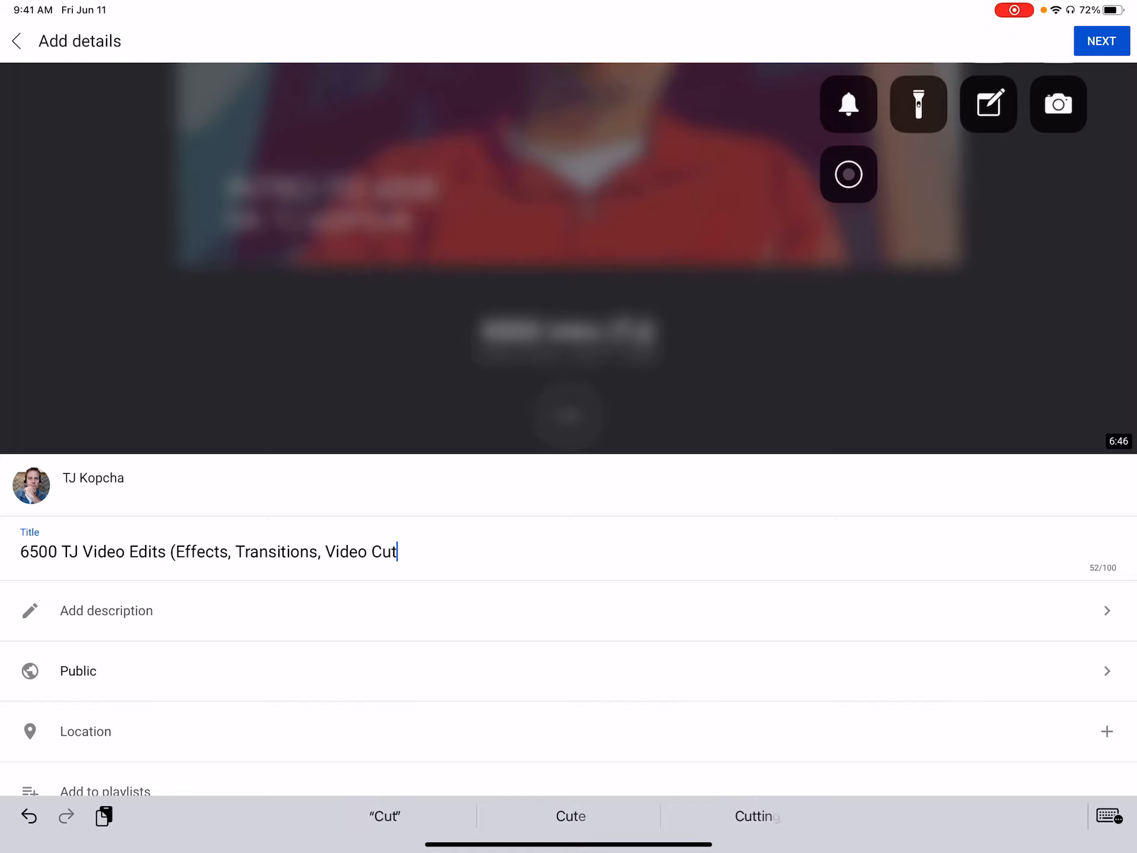
pyautogui.write('ting)')
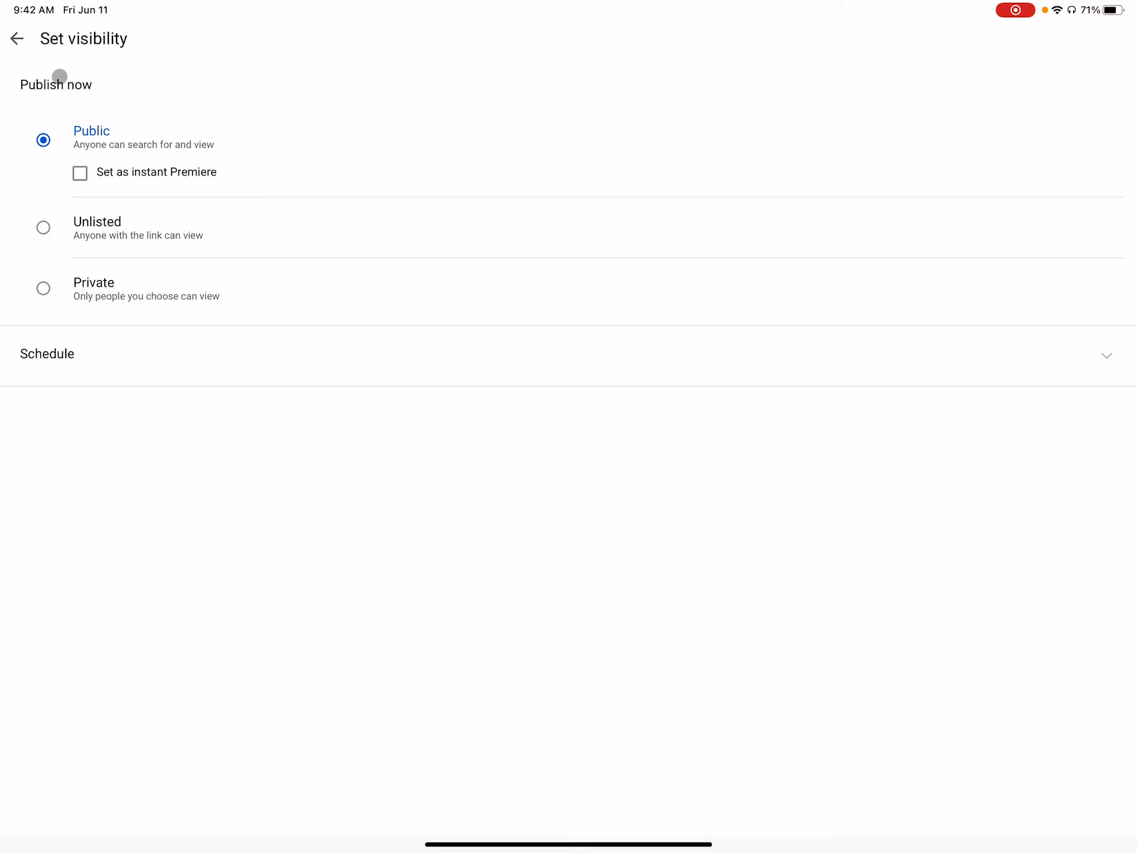
# Keep visibility Public and return to the details form toward audience selection
pyautogui.click(43, 228)
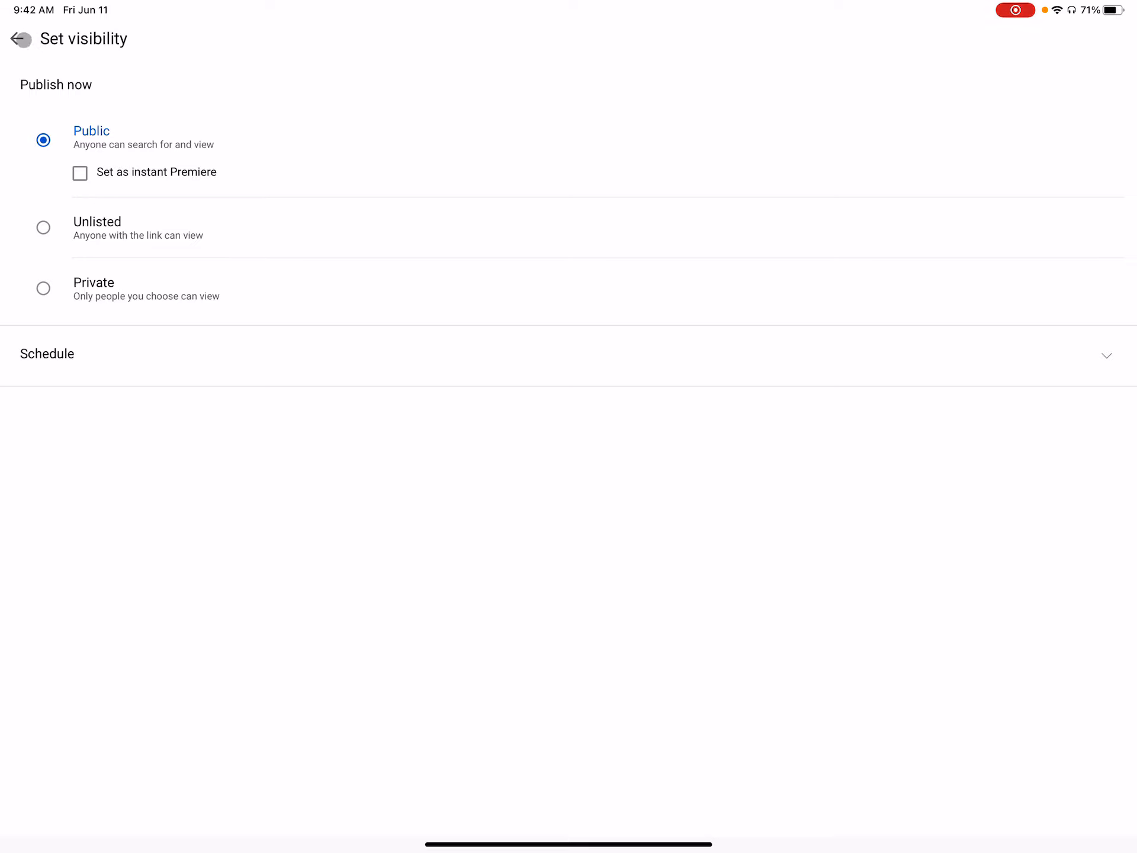
pyautogui.click(20, 39)
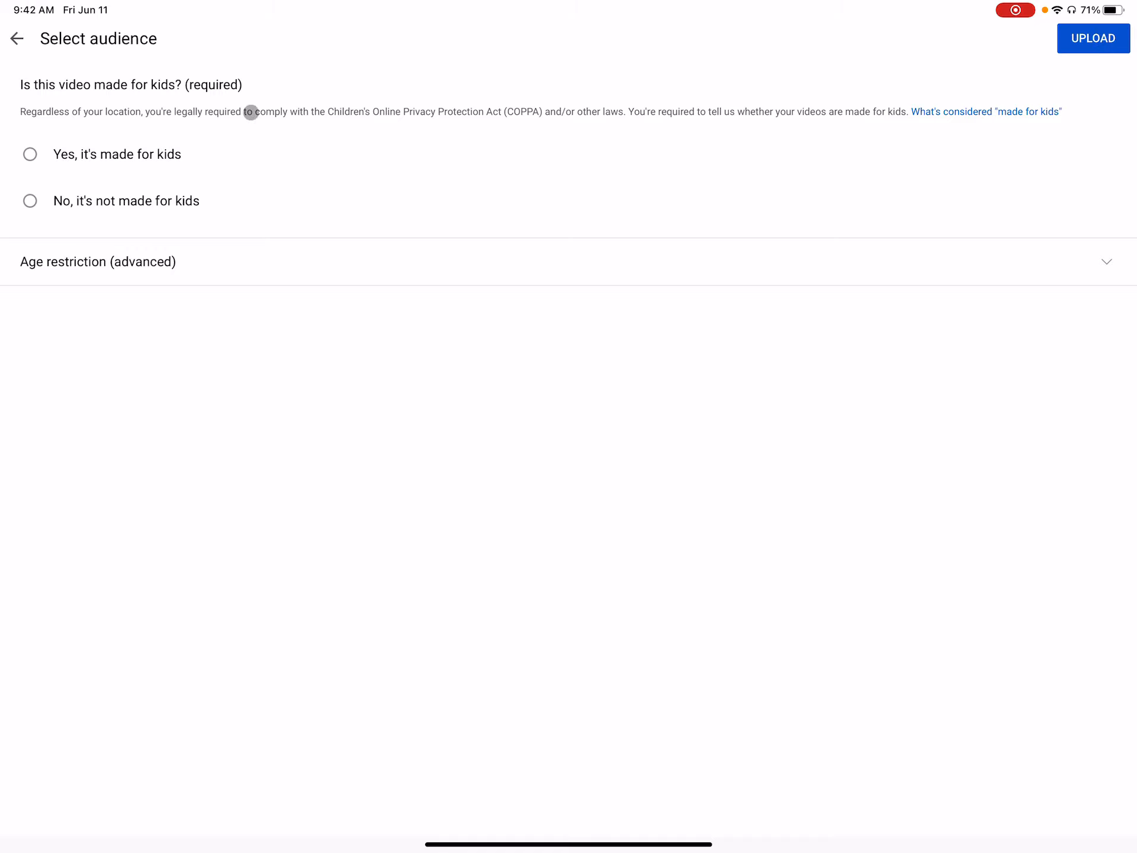
# Mark the video as made for kids and send it for upload
pyautogui.click(29, 154)
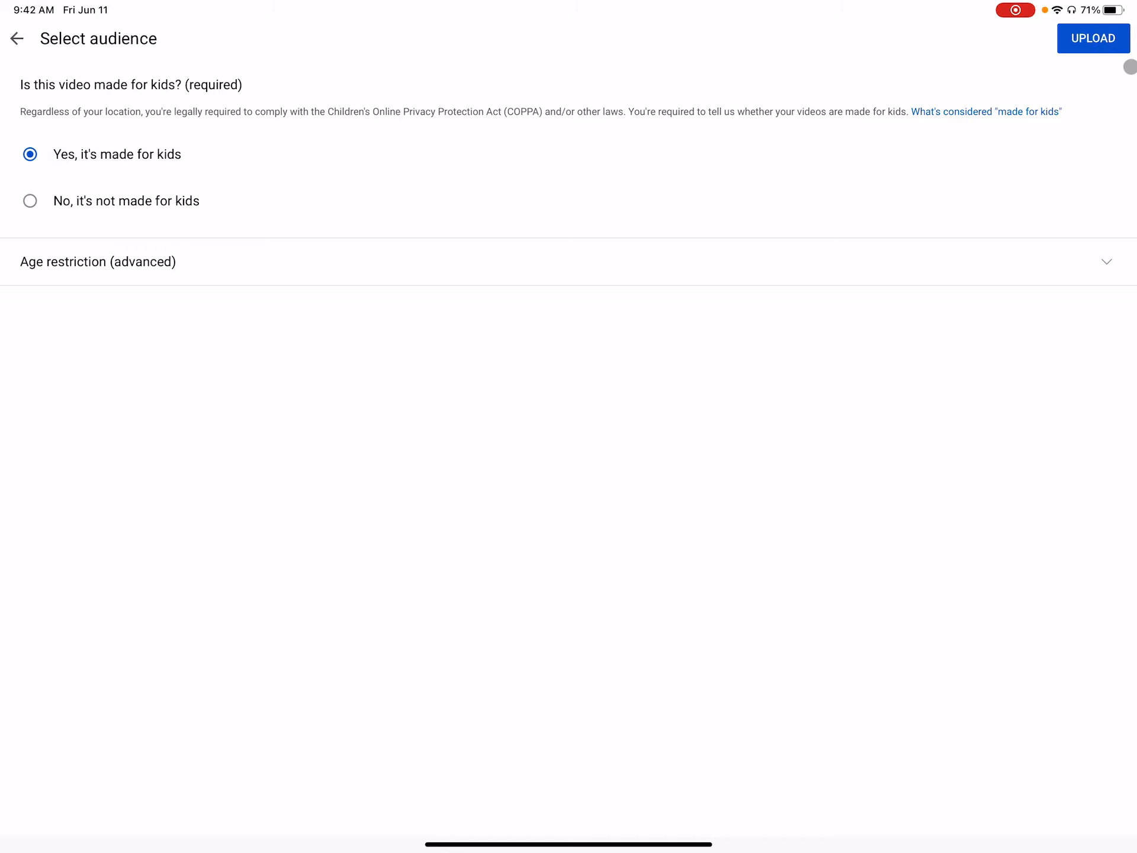
pyautogui.click(1092, 38)
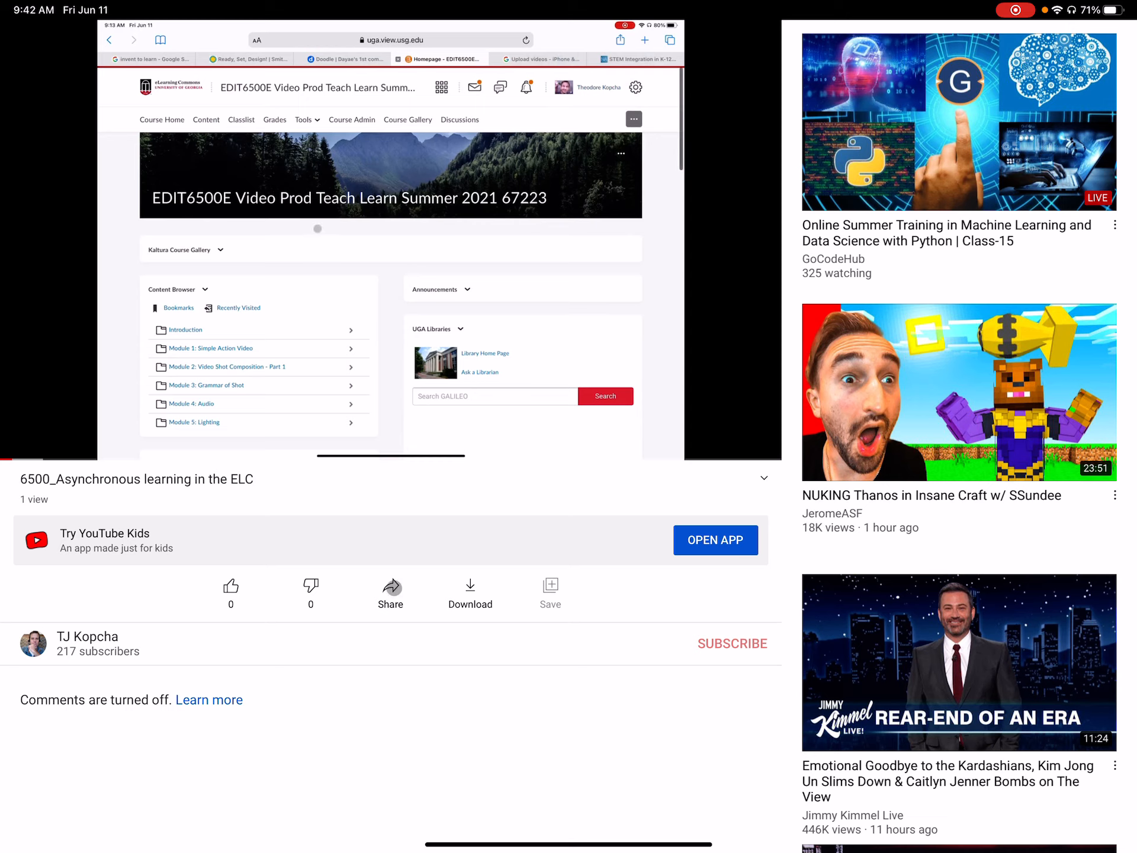
# Bring up the share sheet for the 6500_Asynchronous learning in the ELC video
pyautogui.click(390, 588)
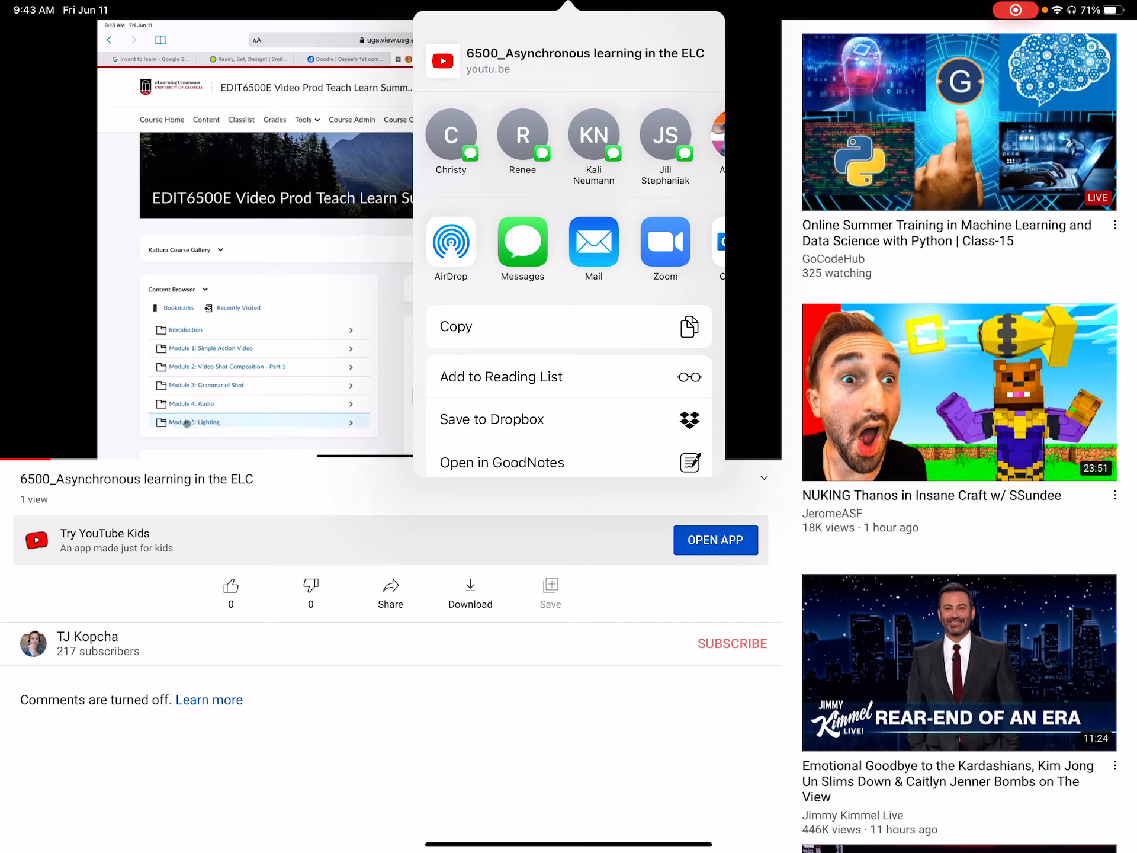
pyautogui.scroll(-3)
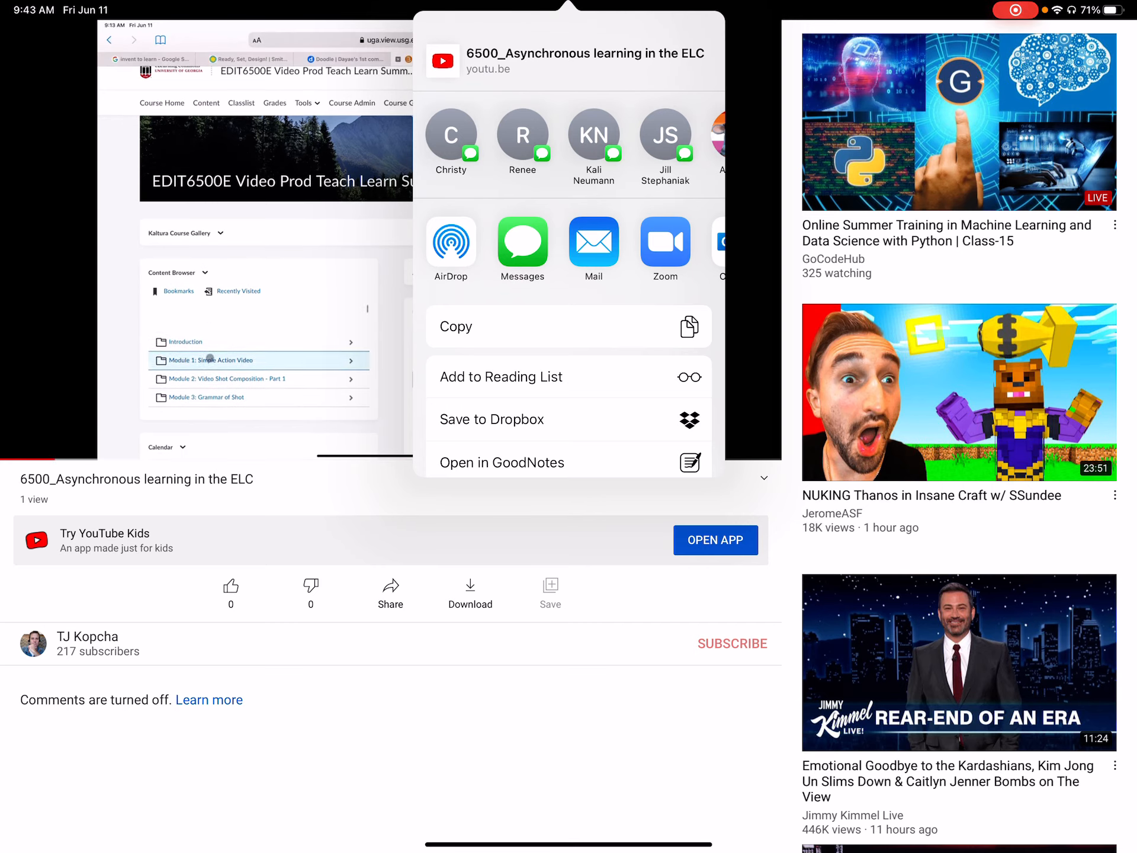